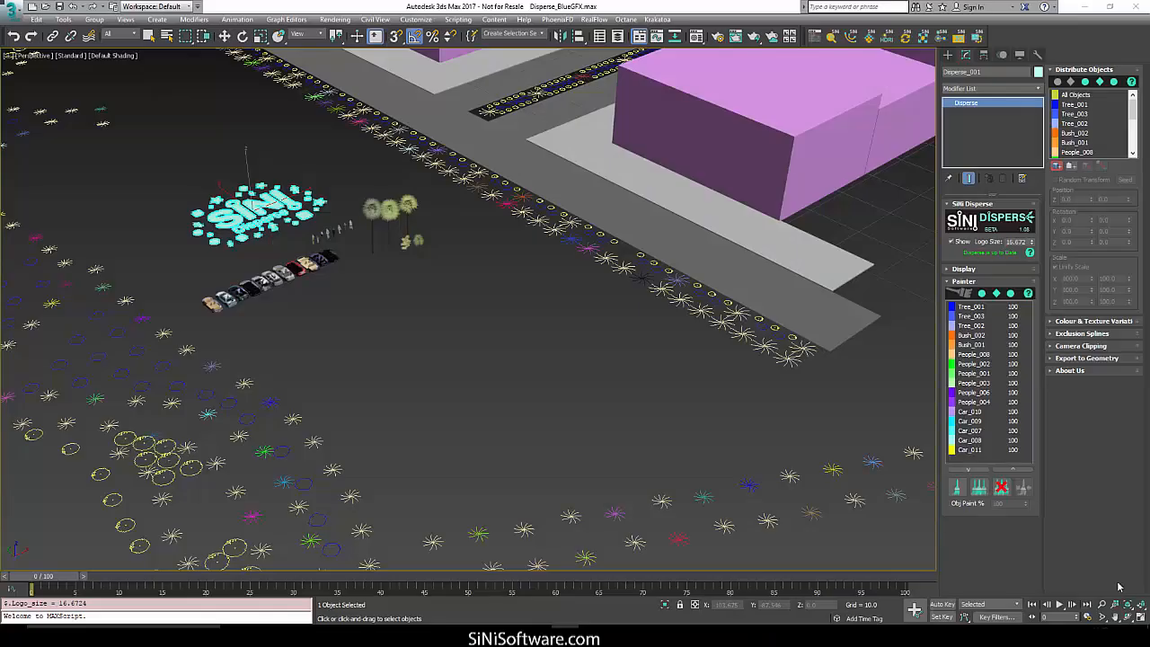
{"action": "mouse_move", "coordinate": [743, 449]}
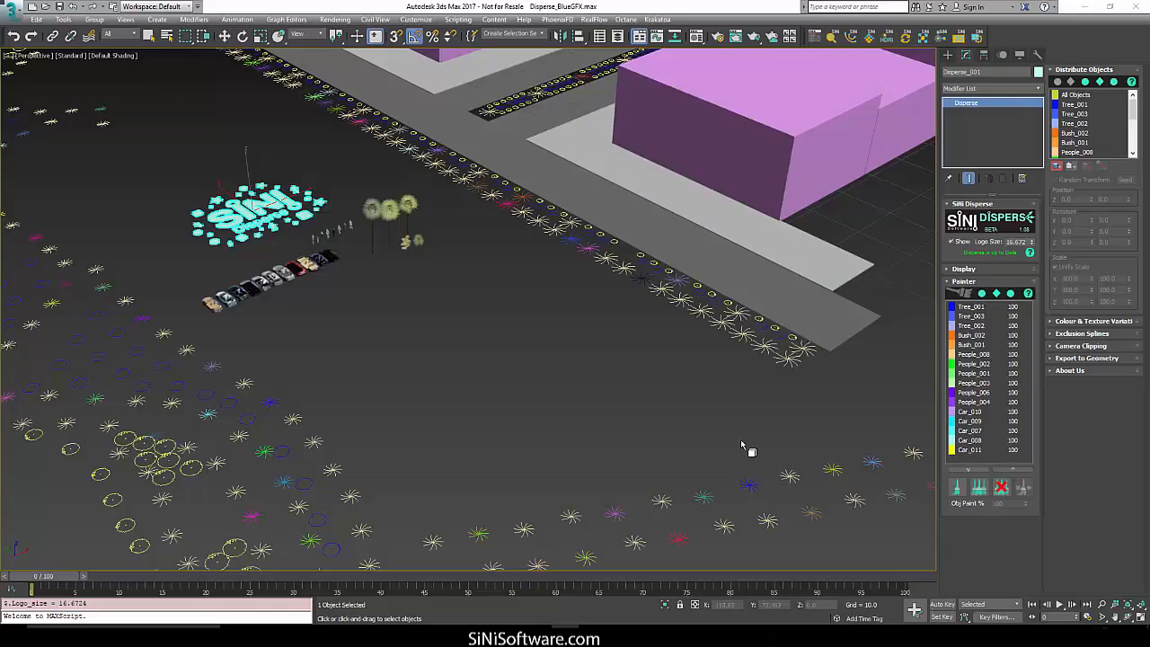
{"action": "mouse_move", "coordinate": [765, 440]}
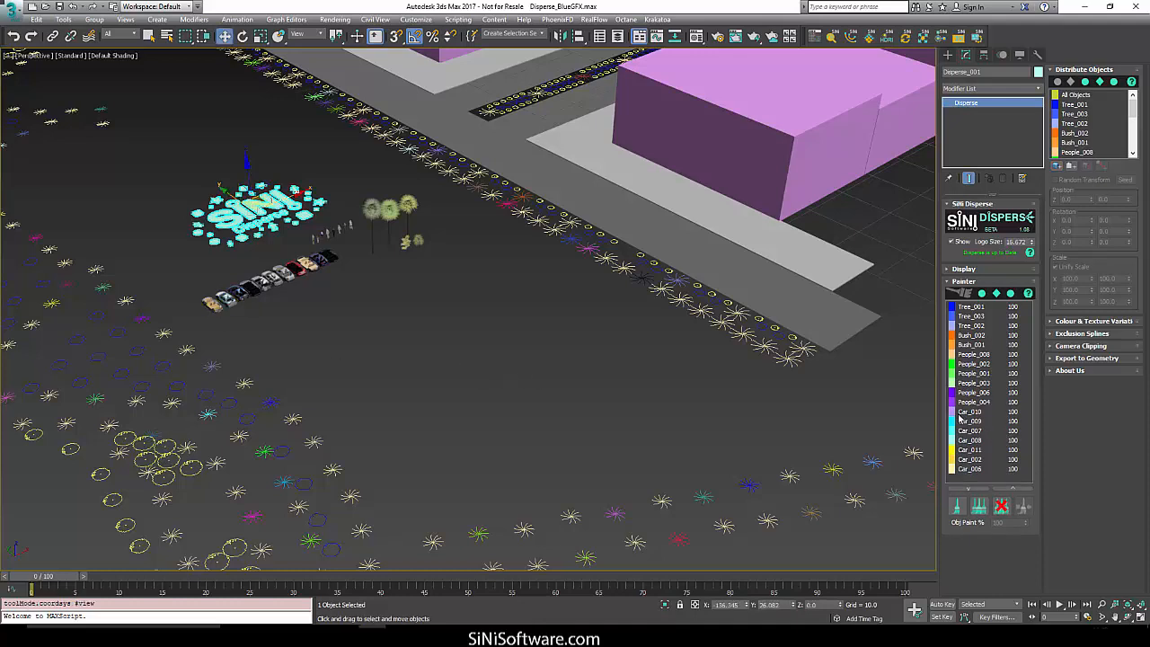
{"action": "mouse_move", "coordinate": [1007, 476]}
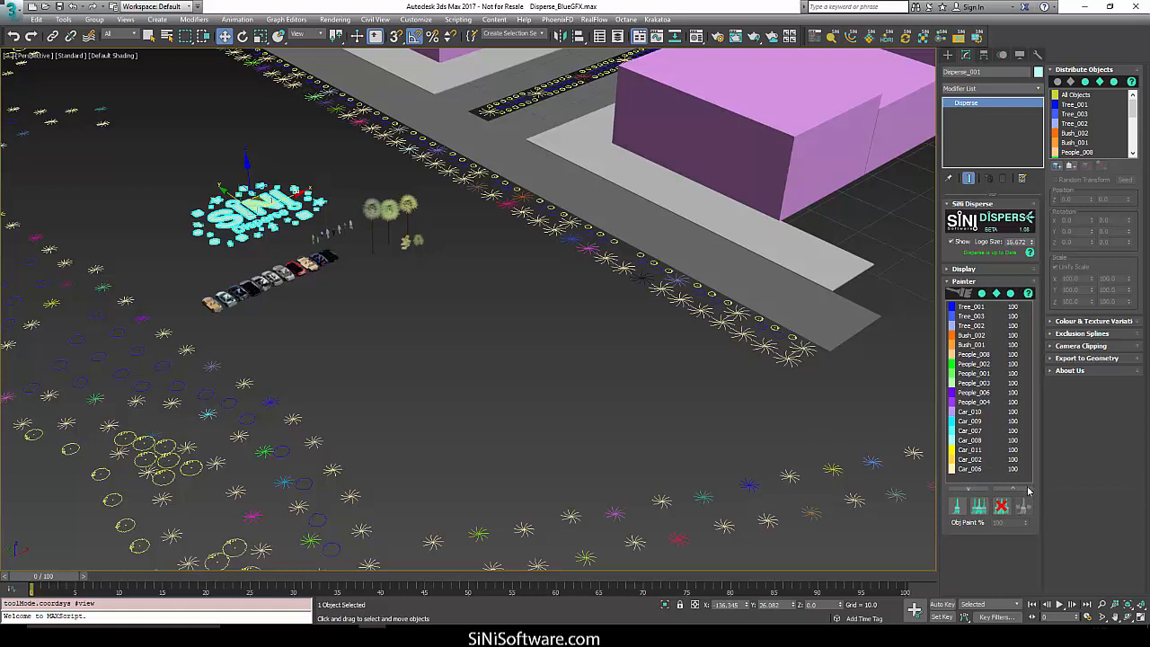
{"action": "mouse_move", "coordinate": [957, 505]}
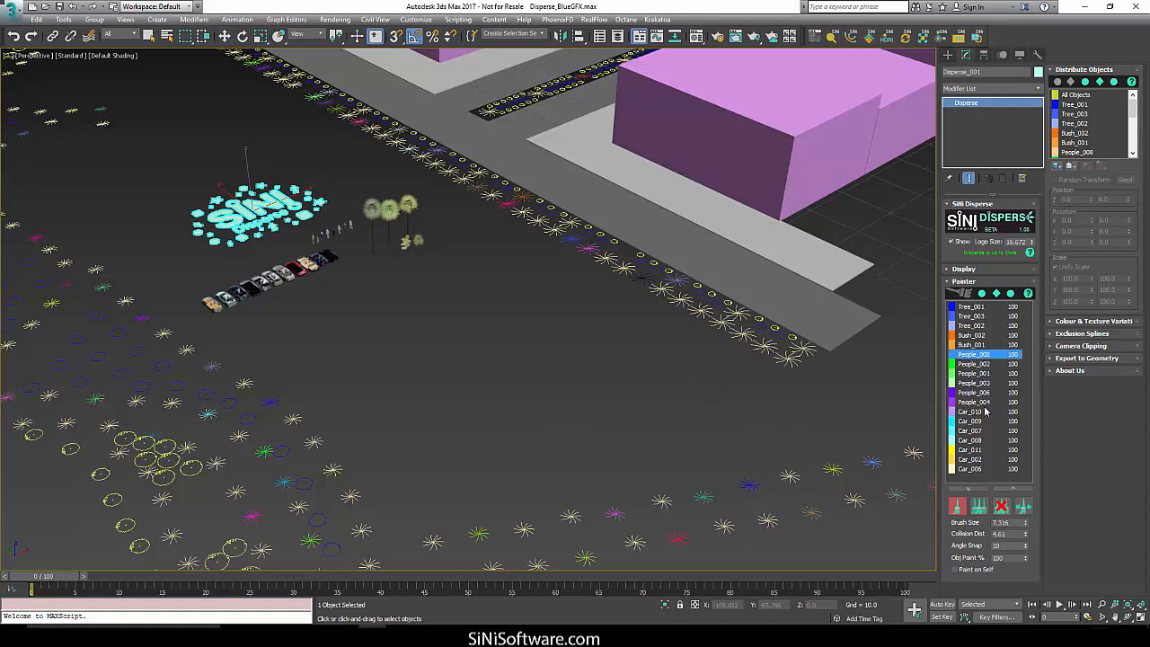
- Select all six People objects, paint the oval ring, then stop painting
{"action": "left_click", "coordinate": [972, 402]}
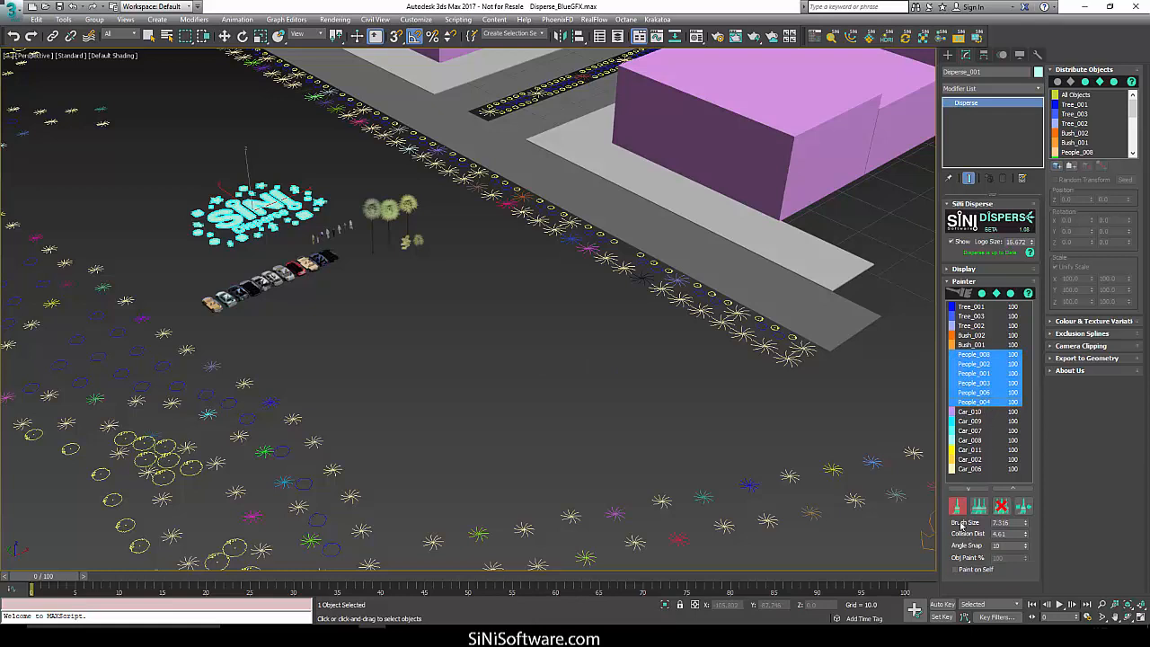
{"action": "mouse_move", "coordinate": [1001, 505]}
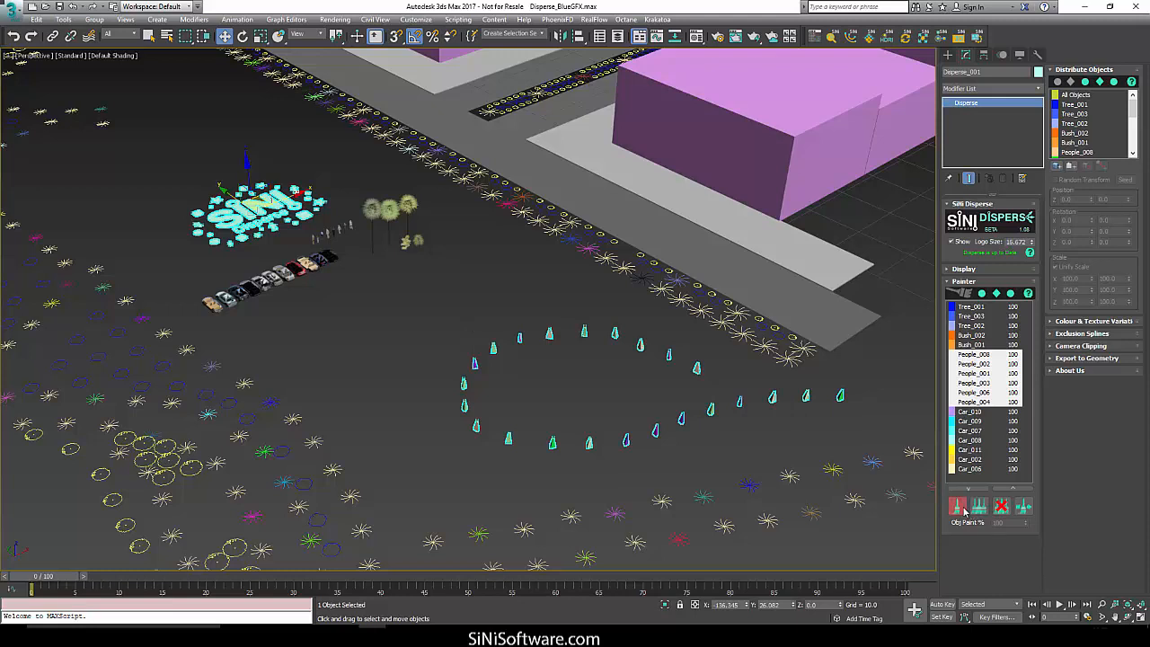
{"action": "left_click", "coordinate": [957, 506]}
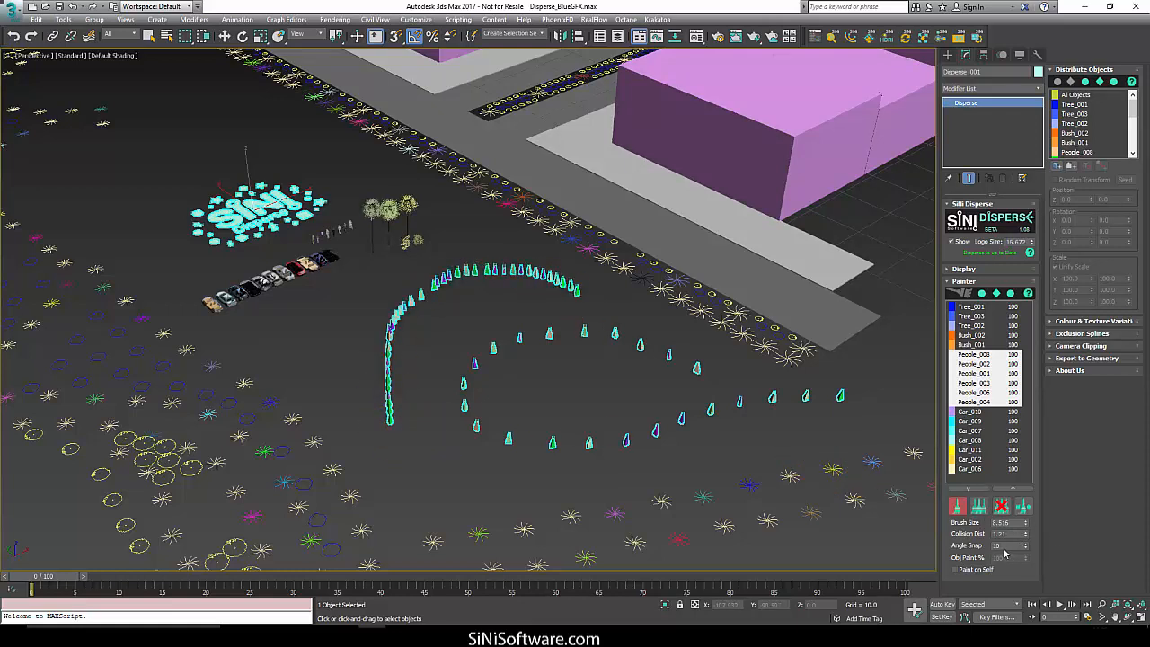
{"action": "mouse_move", "coordinate": [1004, 552]}
{"action": "type", "text": "90"}
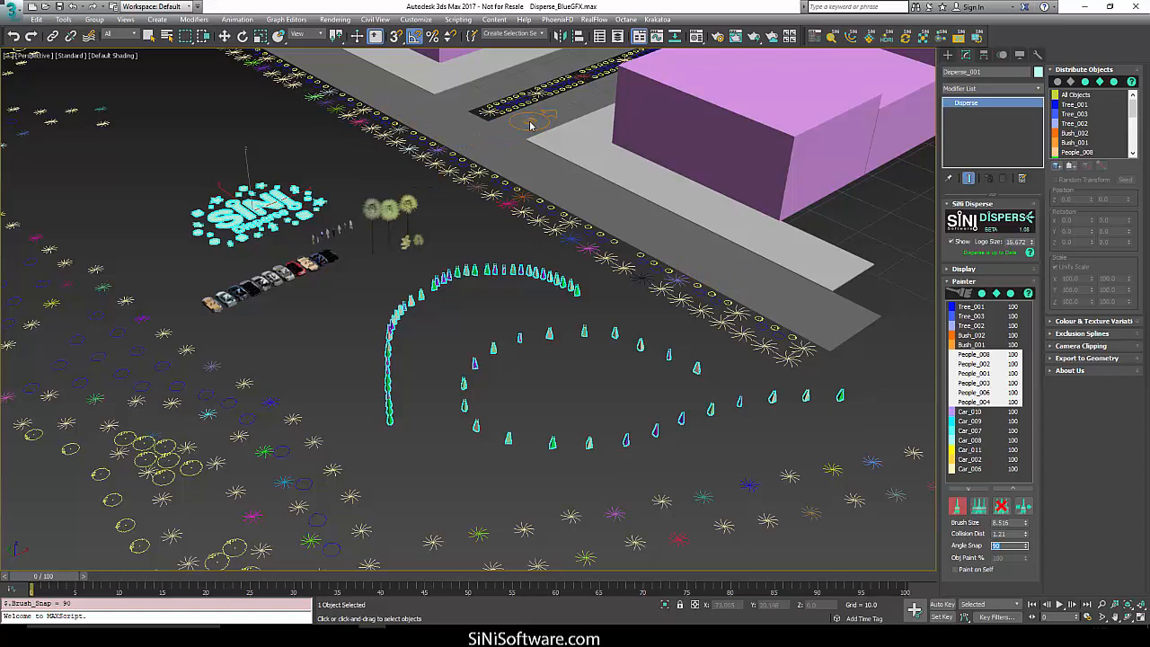
{"action": "mouse_move", "coordinate": [573, 104]}
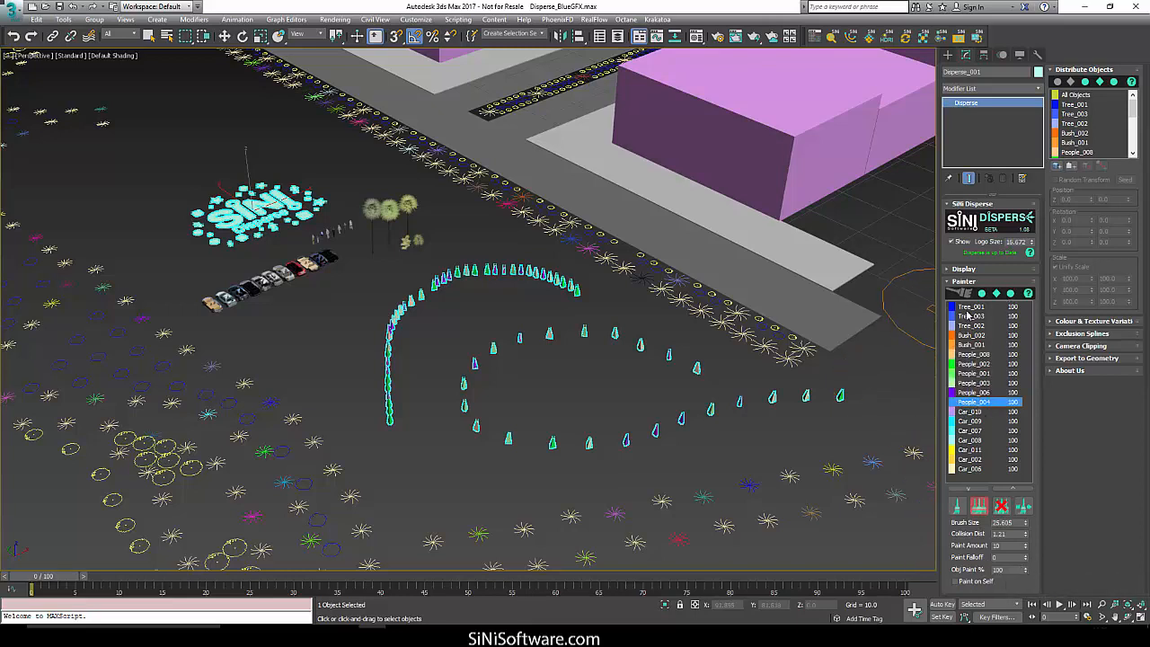
- Pick Tree_003 as the paint object and enable Paint on Self
{"action": "left_click", "coordinate": [974, 325]}
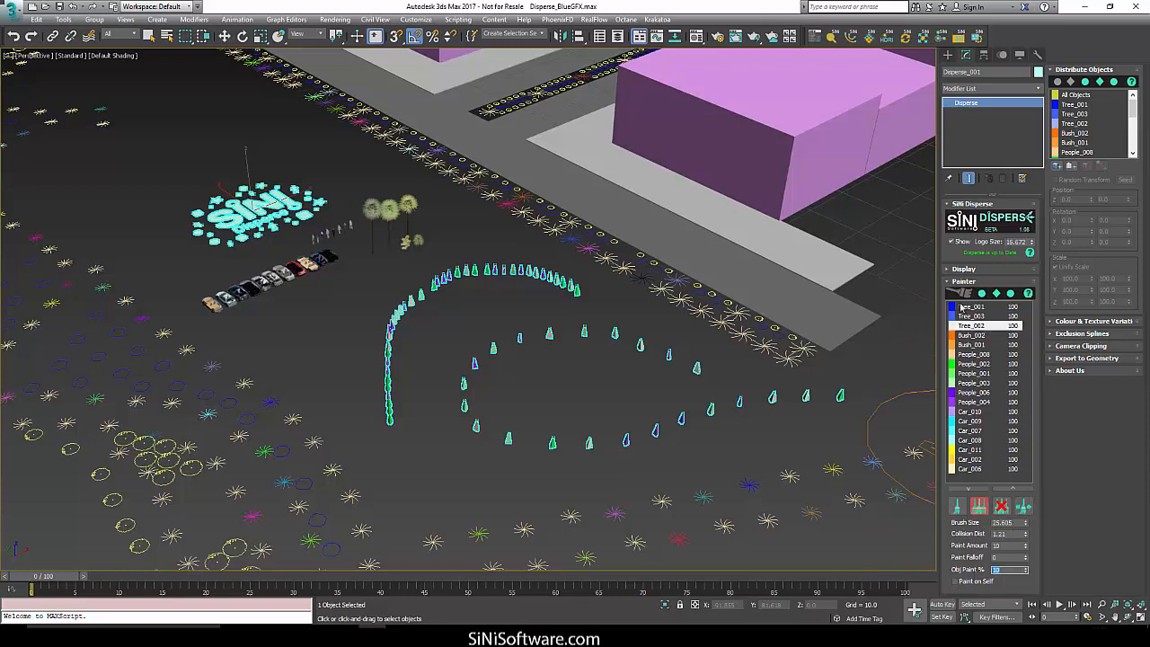
{"action": "left_click", "coordinate": [970, 315]}
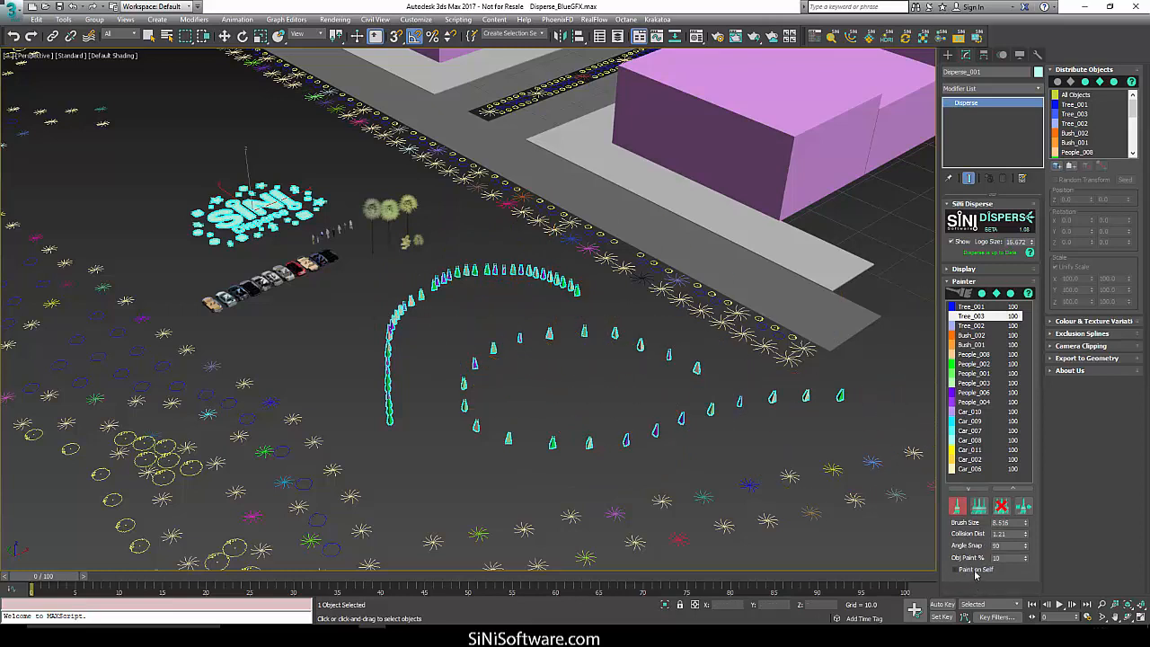
{"action": "left_click", "coordinate": [949, 569]}
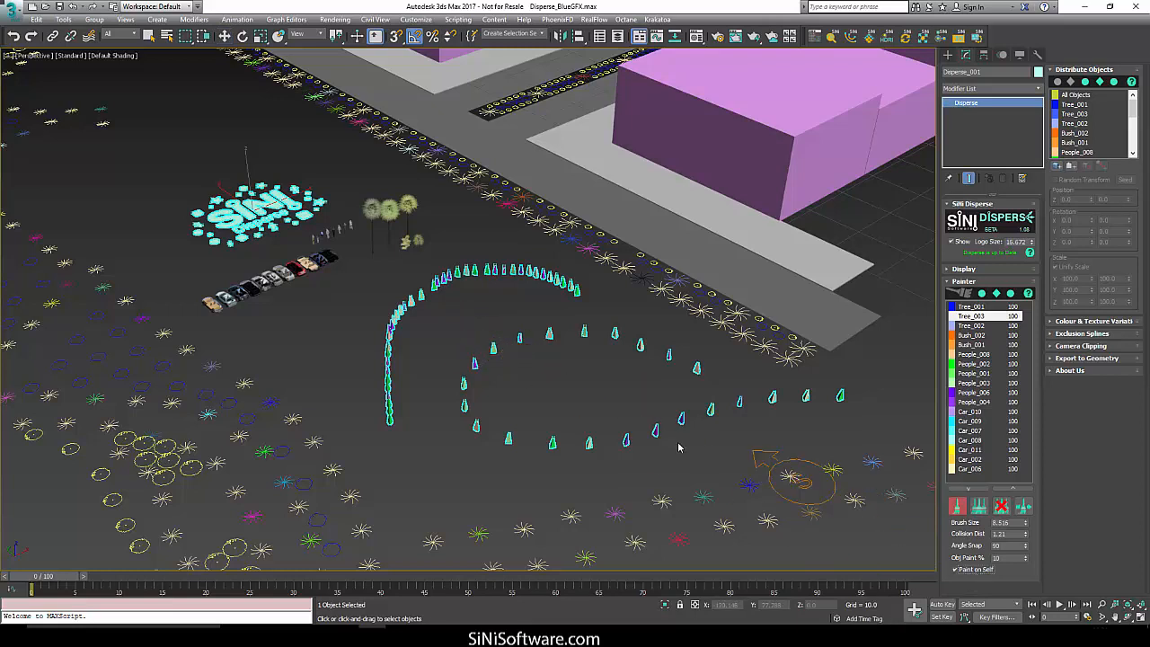
{"action": "mouse_move", "coordinate": [391, 444]}
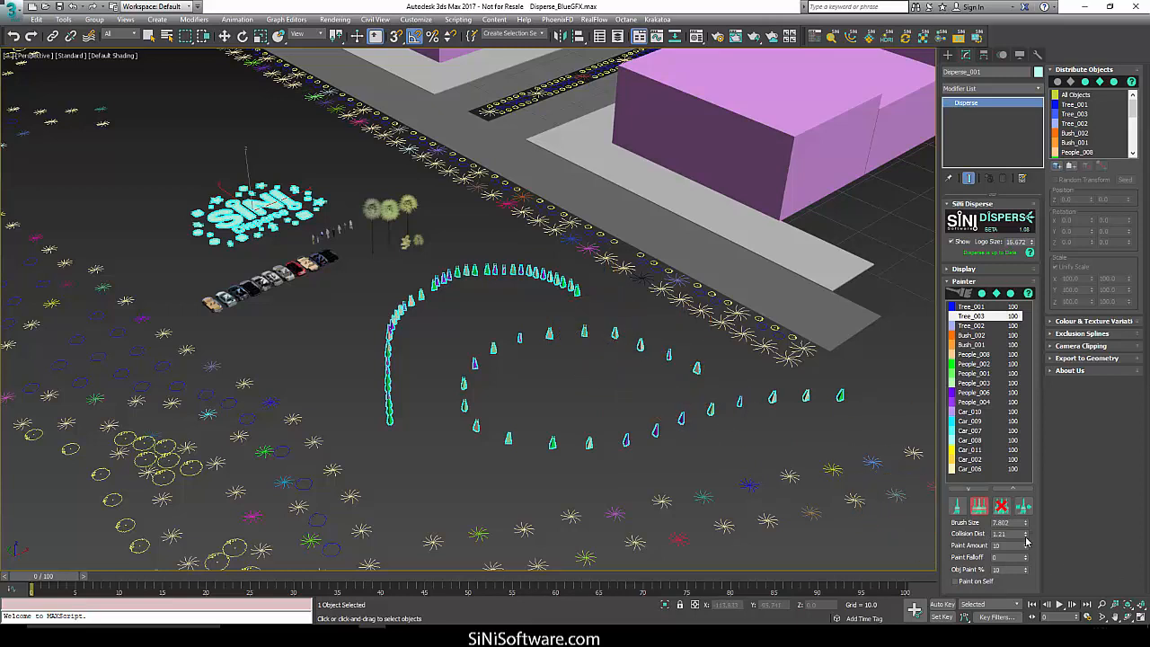
- Lower Collision Dist to 1.11 and scatter people across the oval's upper and lower parts
{"action": "left_click", "coordinate": [1025, 534]}
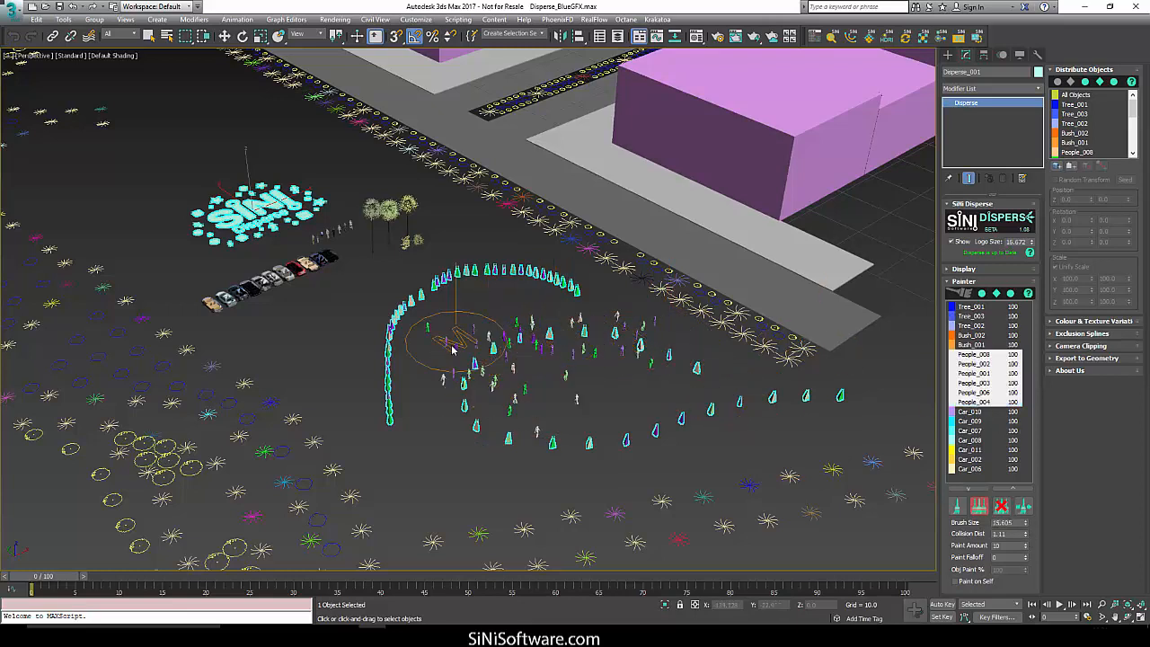
{"action": "left_click_drag", "start_coordinate": [463, 341], "coordinate": [619, 440]}
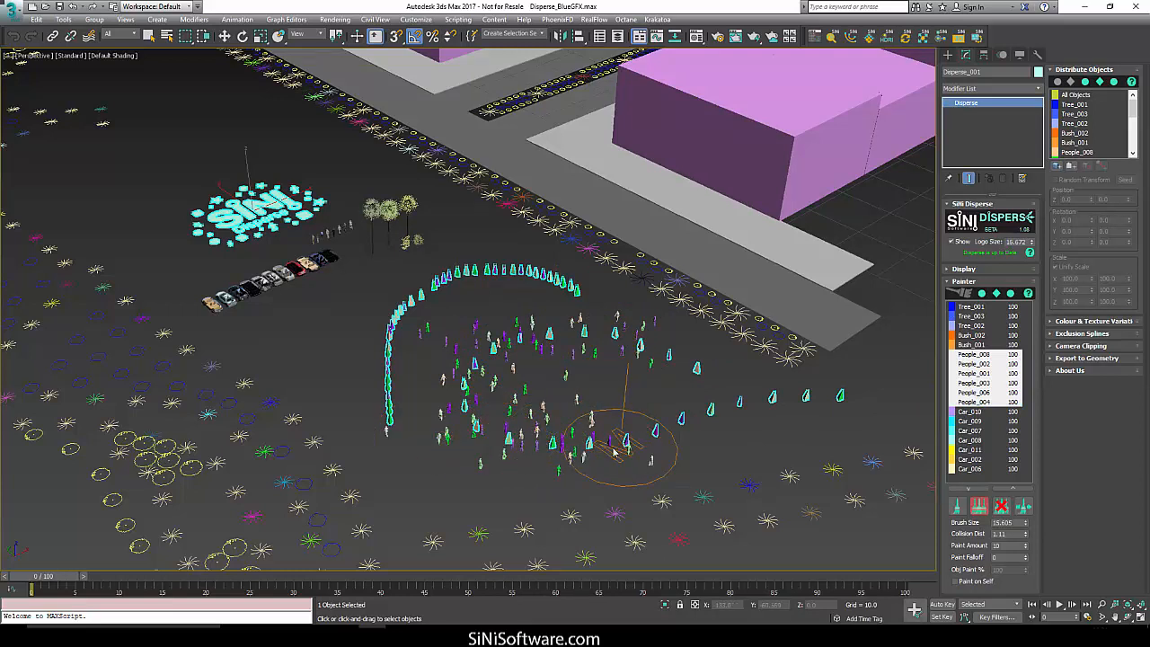
{"action": "left_click_drag", "start_coordinate": [620, 444], "coordinate": [503, 458]}
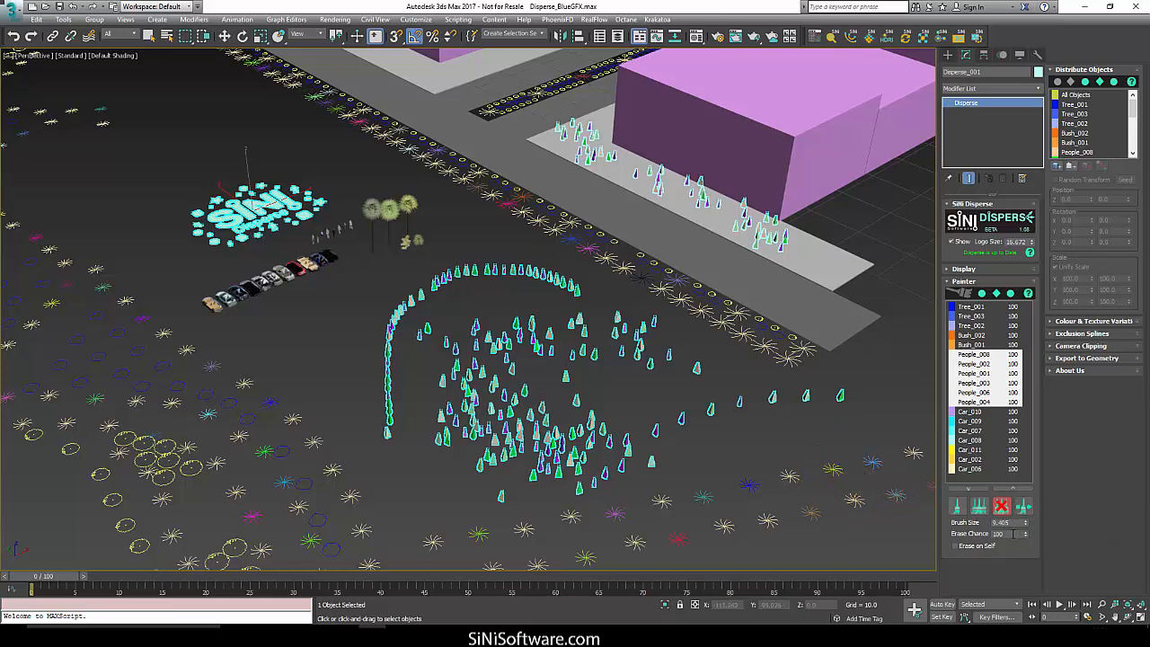
- Set erasing to remove every touched object and activate the Erase brush
{"action": "left_click", "coordinate": [1024, 536]}
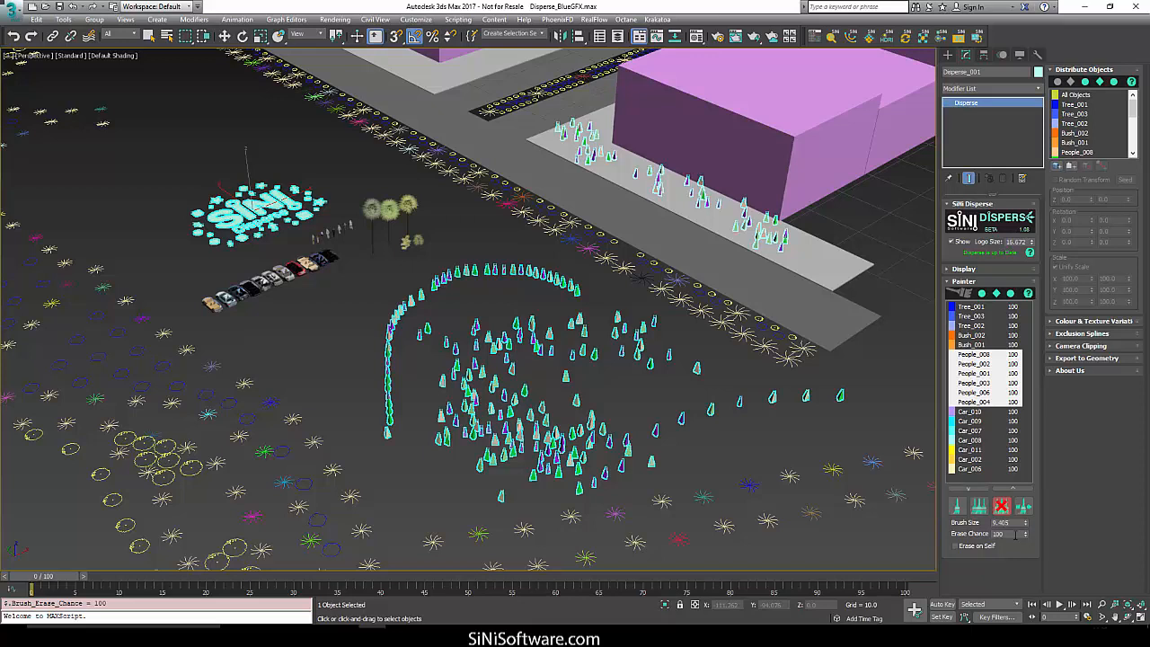
{"action": "left_click", "coordinate": [1006, 532]}
{"action": "type", "text": "50"}
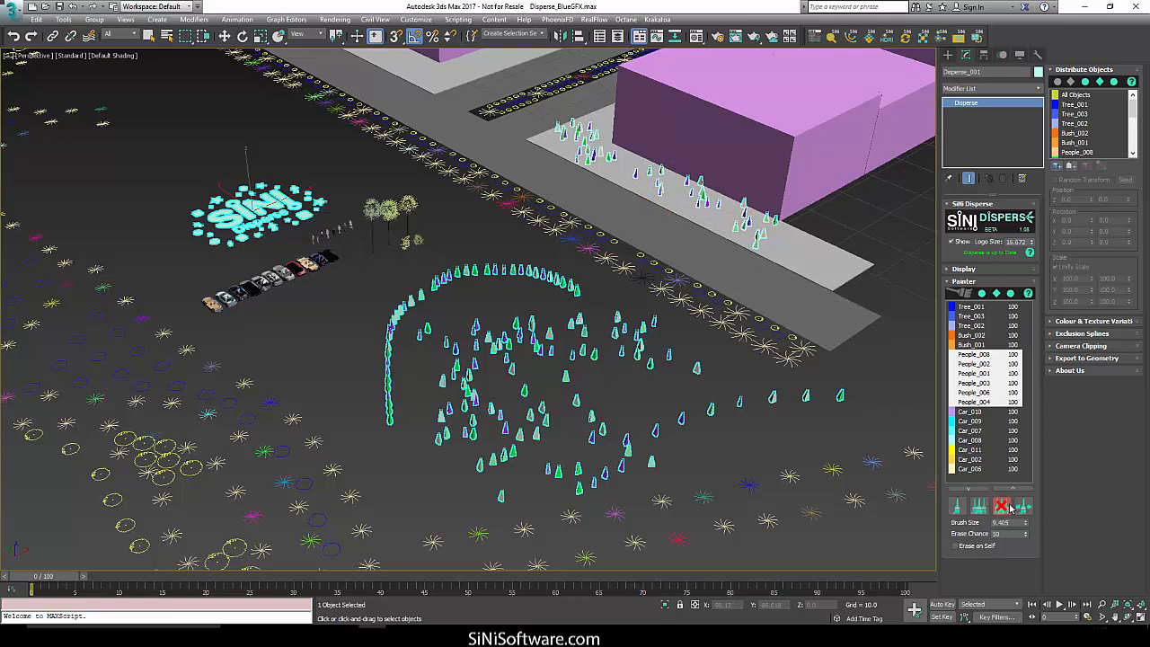
{"action": "left_click", "coordinate": [1013, 532]}
{"action": "type", "text": "100"}
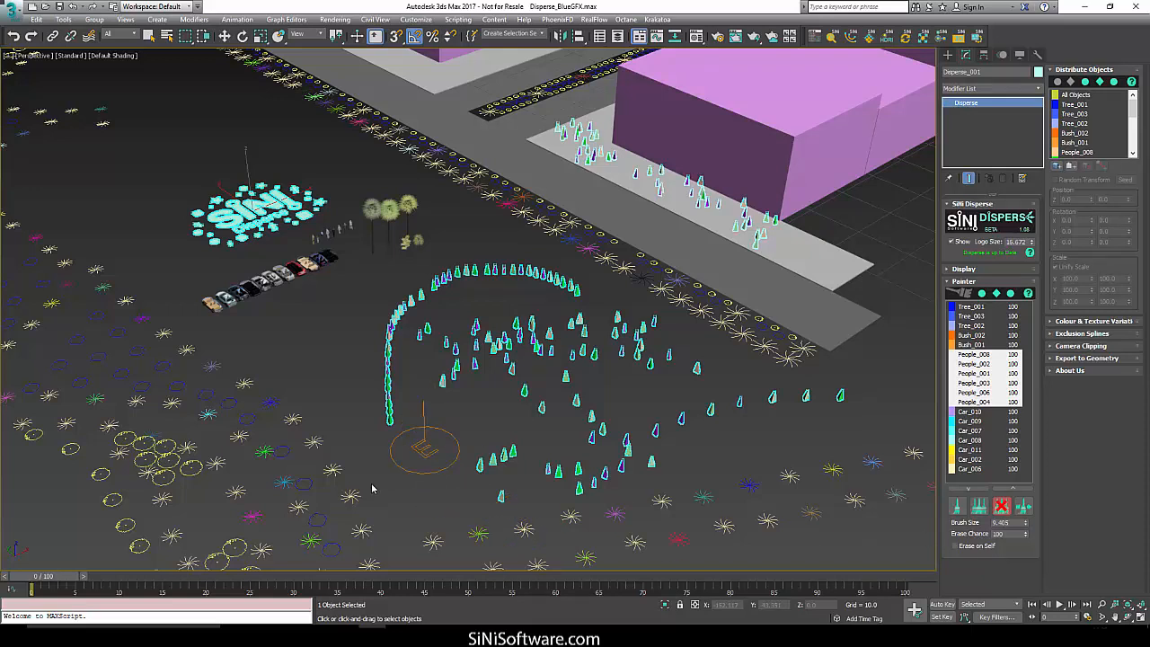
{"action": "mouse_move", "coordinate": [699, 139]}
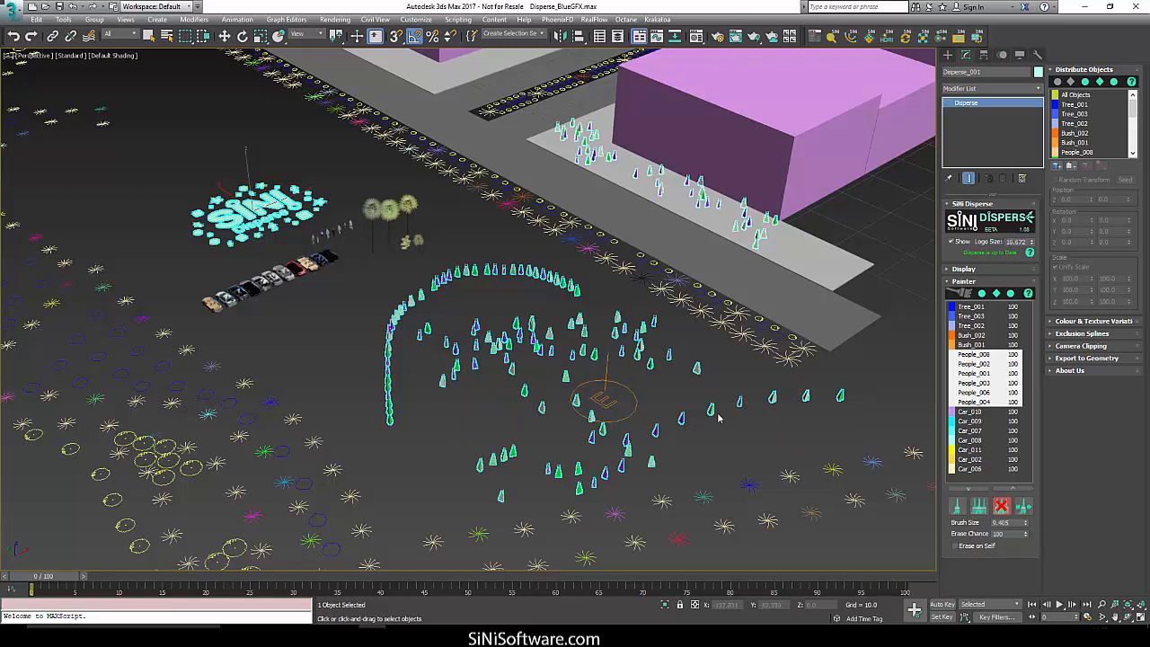
{"action": "mouse_move", "coordinate": [1023, 506]}
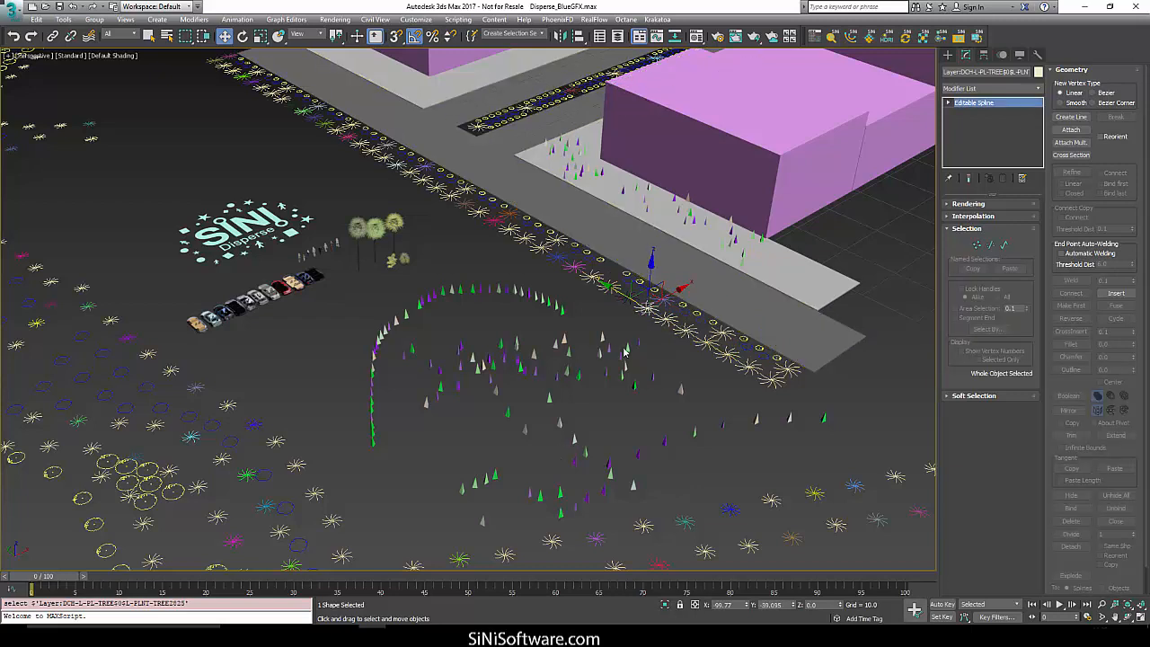
{"action": "mouse_move", "coordinate": [656, 350]}
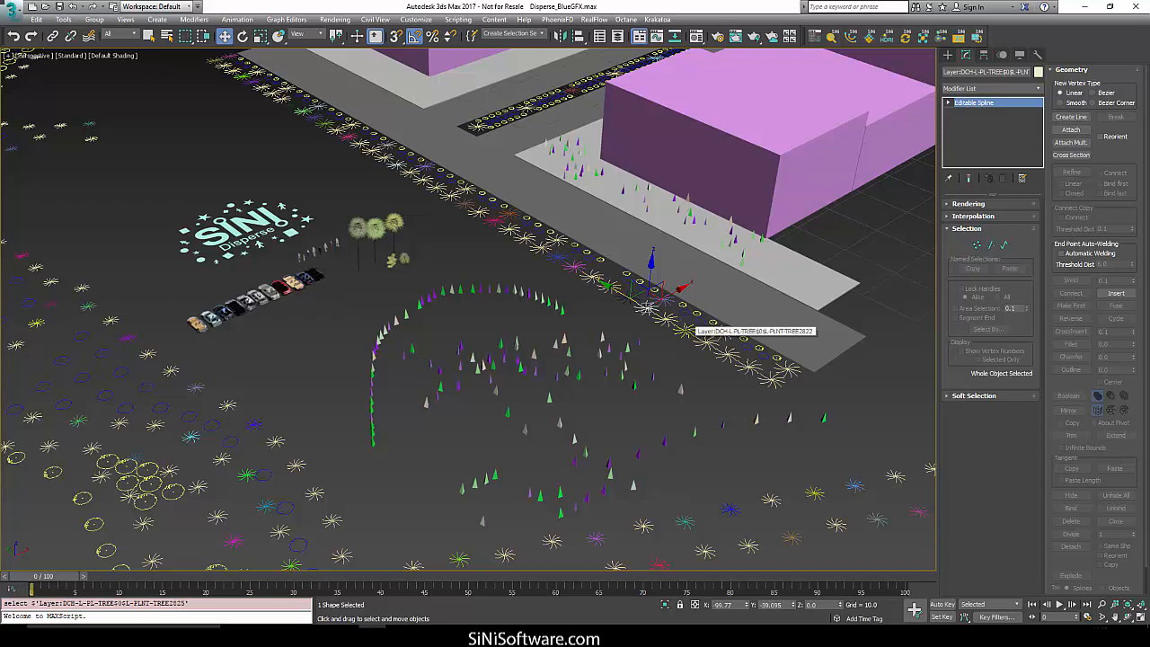
{"action": "mouse_move", "coordinate": [546, 288]}
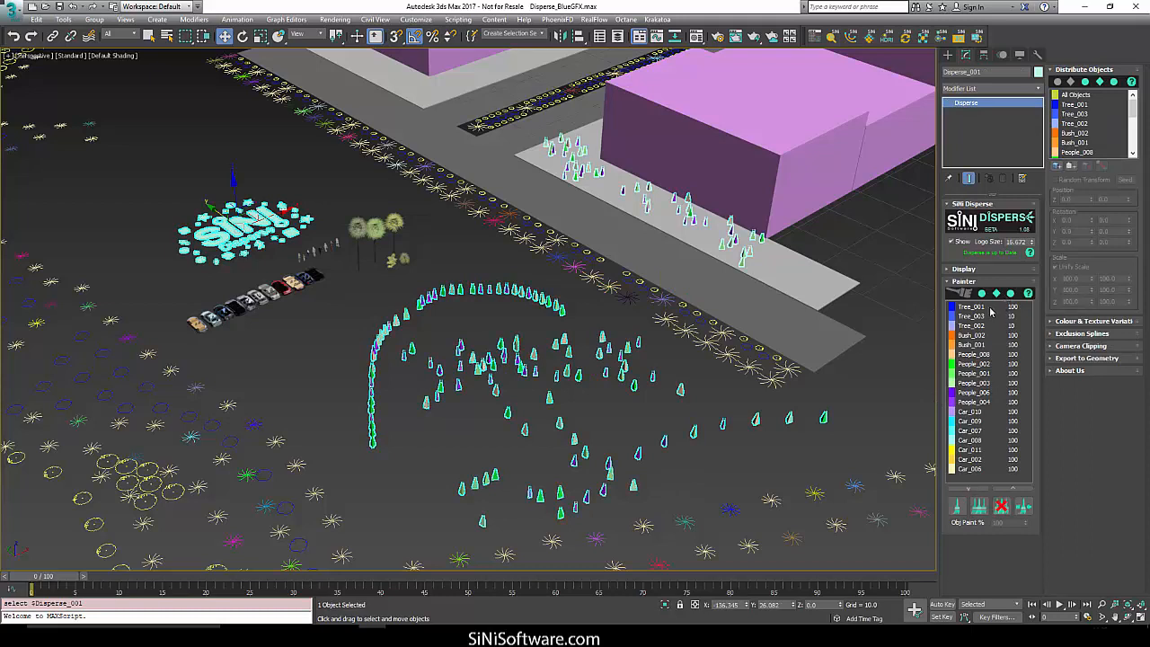
- Choose Bush_002 as the replacement object in the Painter list
{"action": "left_click", "coordinate": [970, 335]}
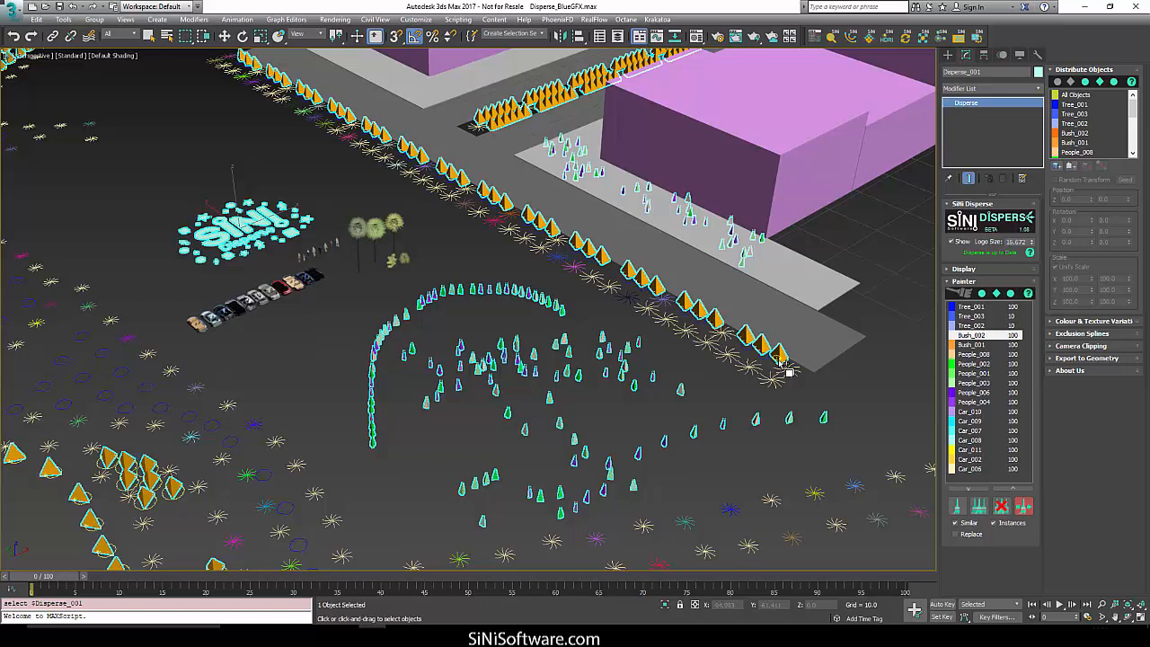
{"action": "mouse_move", "coordinate": [986, 521]}
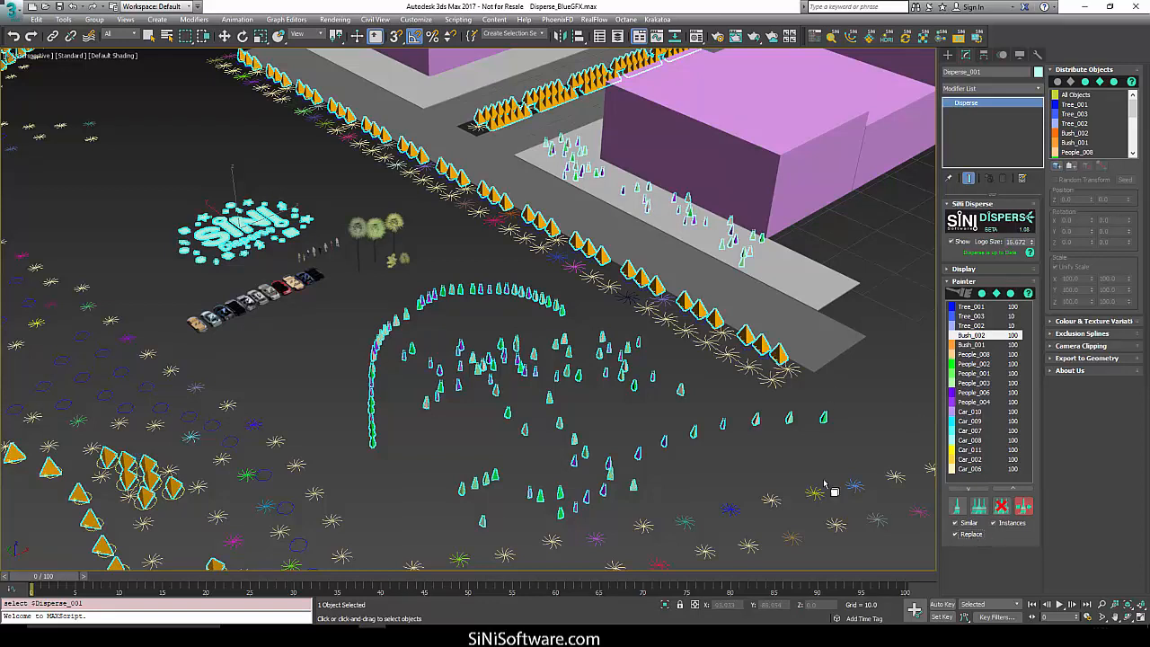
{"action": "mouse_move", "coordinate": [774, 369]}
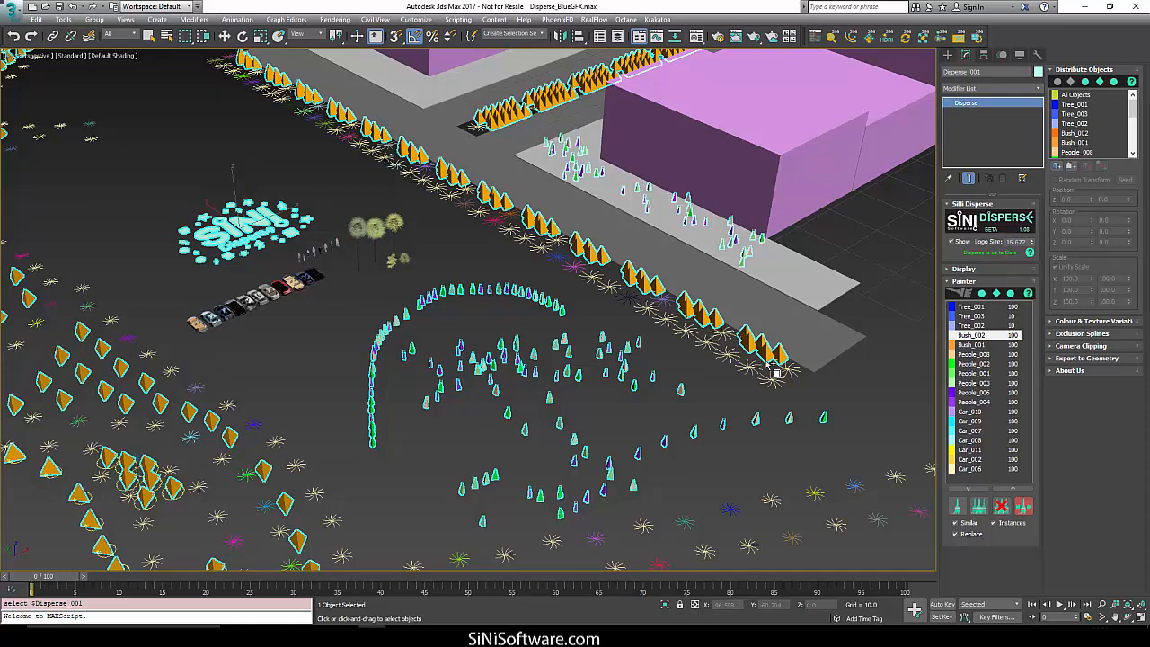
{"action": "mouse_move", "coordinate": [786, 214]}
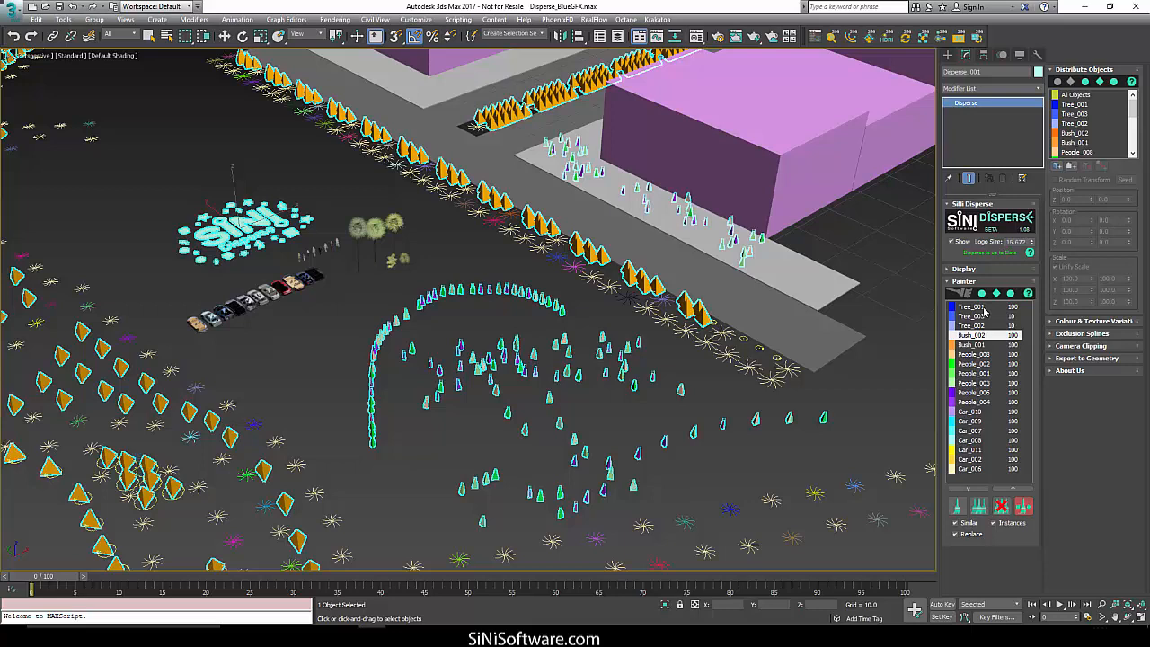
- Pick Tree_001, Tree_002 and Tree_003 together as replacement objects
{"action": "left_click", "coordinate": [970, 307]}
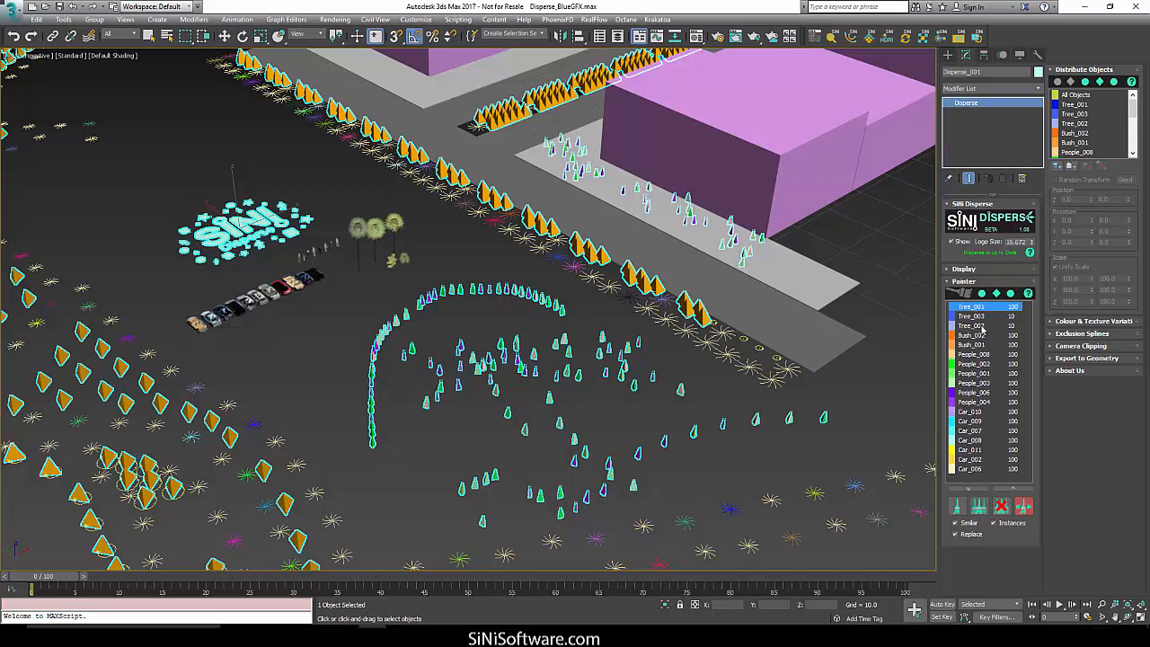
{"action": "left_click", "coordinate": [974, 325]}
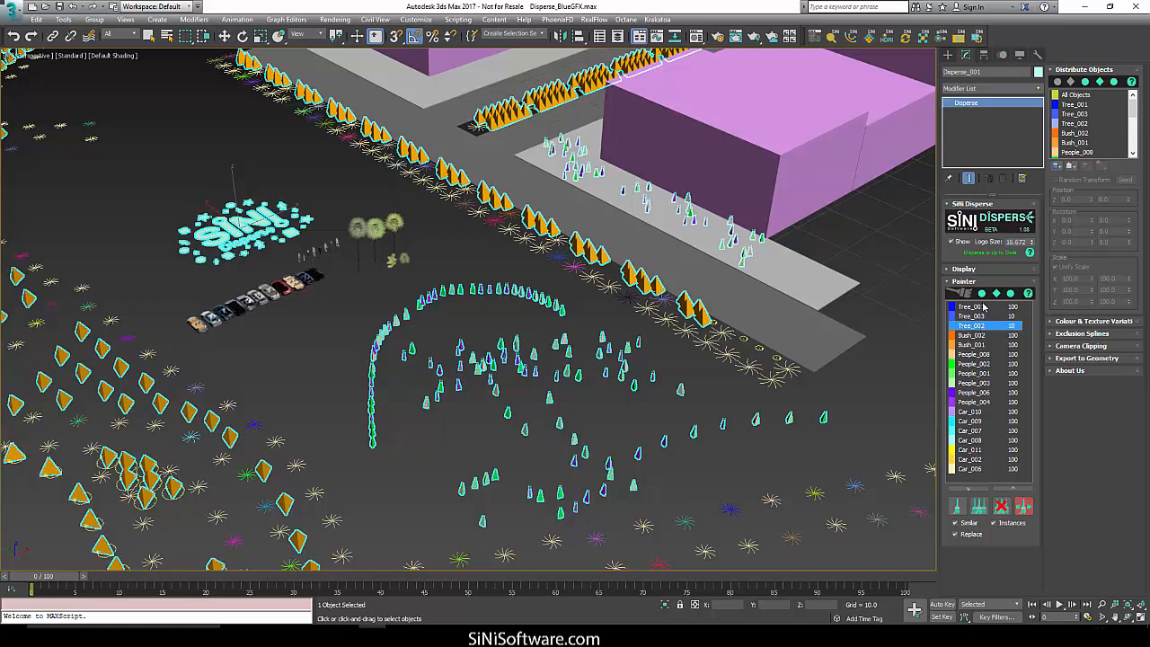
{"action": "left_click", "coordinate": [970, 306]}
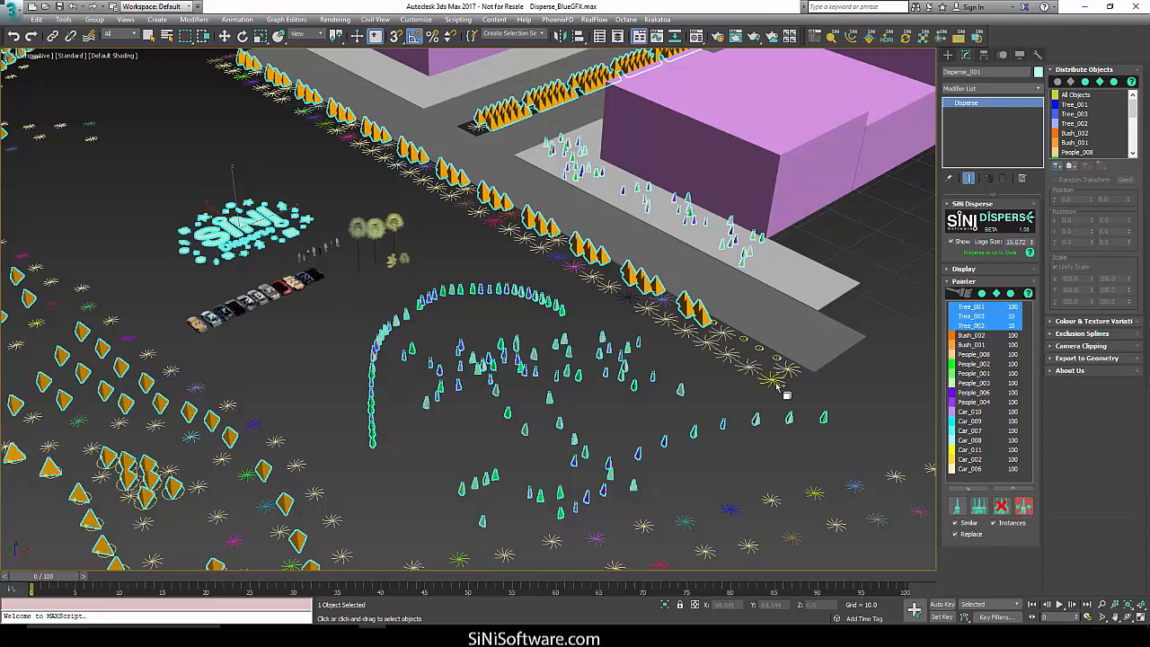
{"action": "mouse_move", "coordinate": [784, 388]}
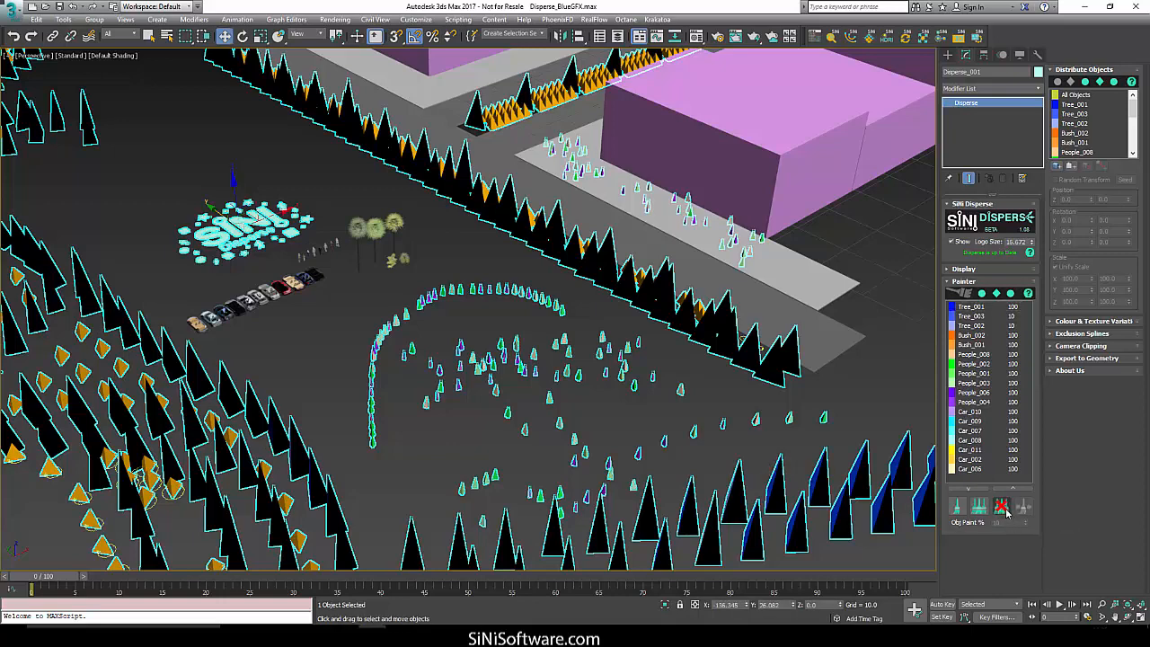
- Switch from Erase to Paint and paint trees and bushes near the lower right
{"action": "left_click", "coordinate": [1001, 505]}
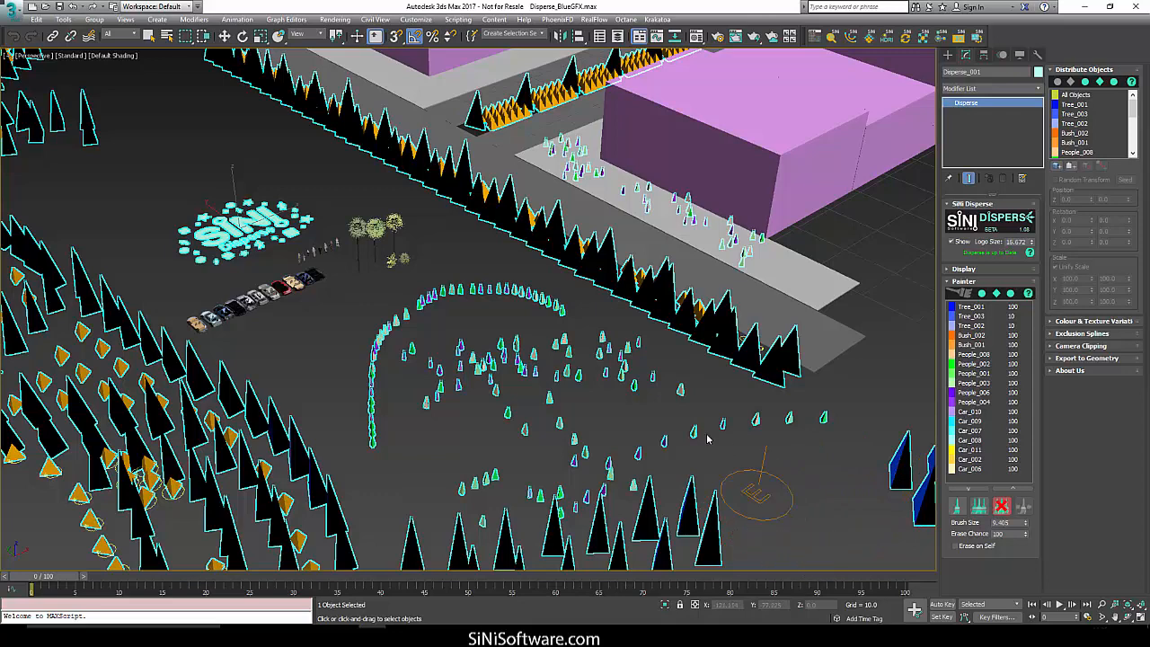
{"action": "left_click", "coordinate": [979, 362]}
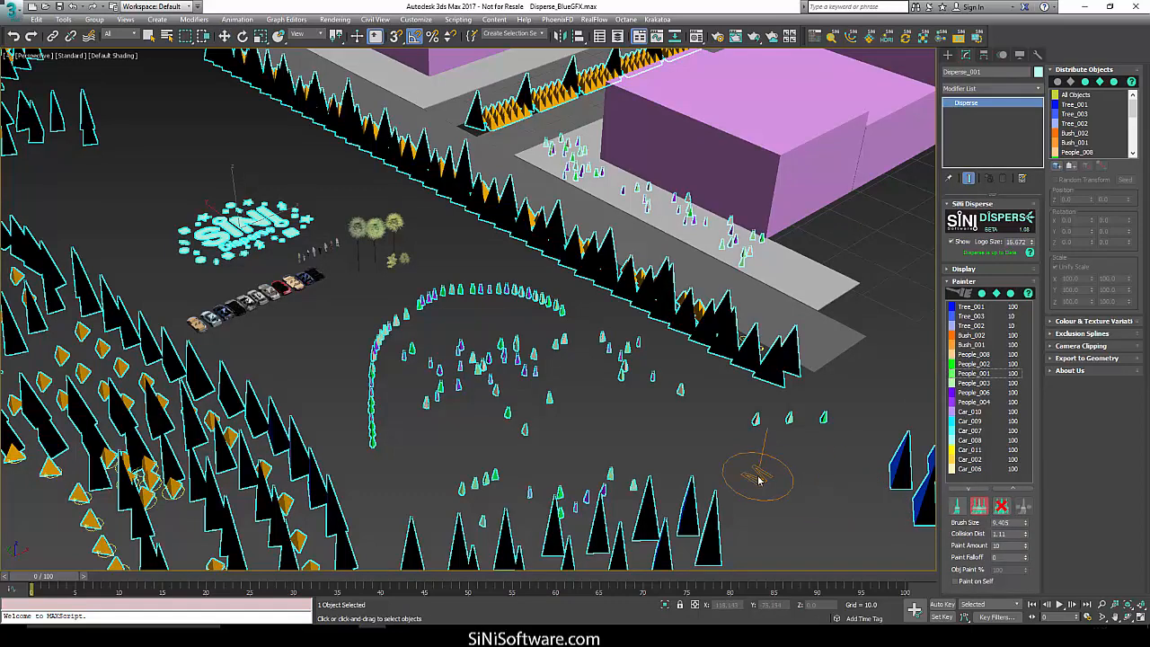
{"action": "left_click_drag", "start_coordinate": [757, 476], "coordinate": [844, 544]}
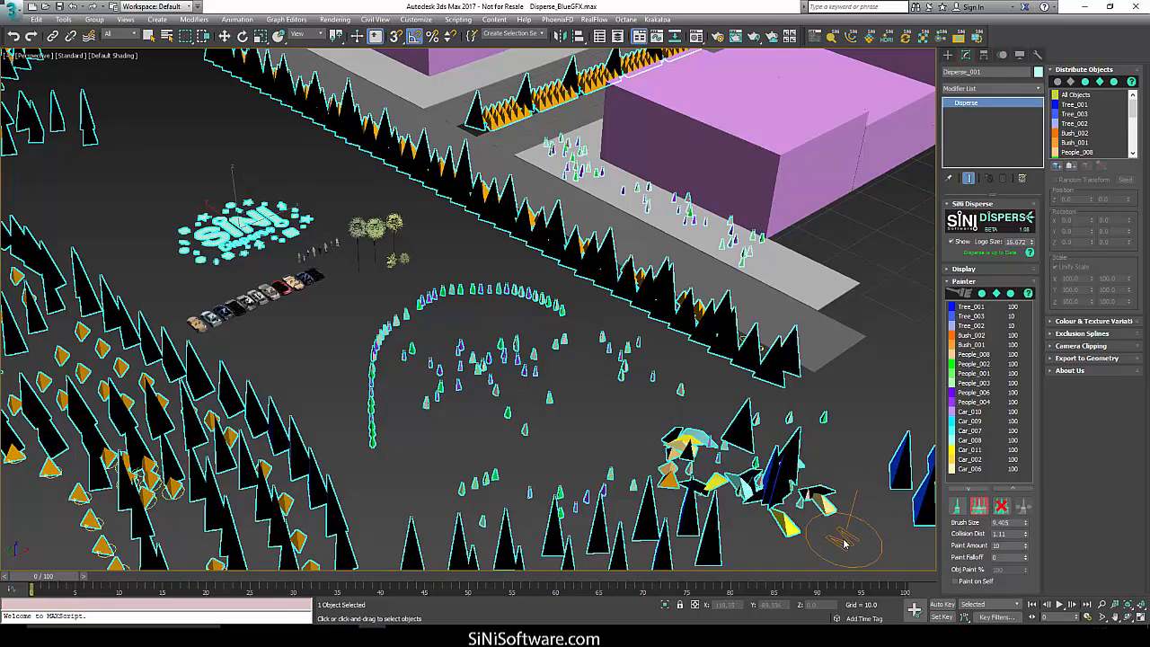